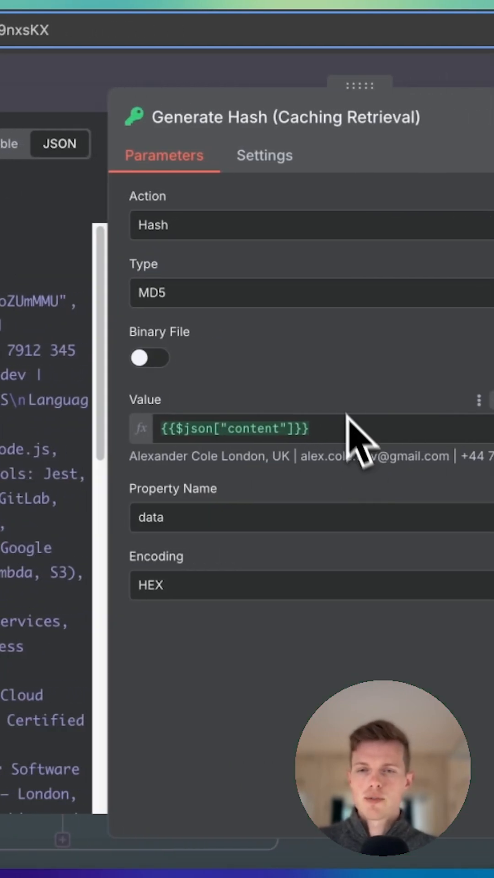
mouse_move(174, 331)
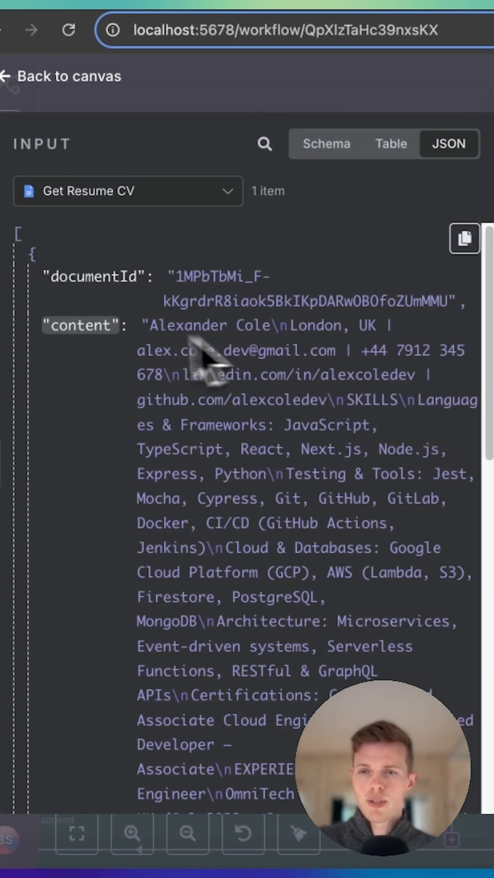
mouse_move(426, 365)
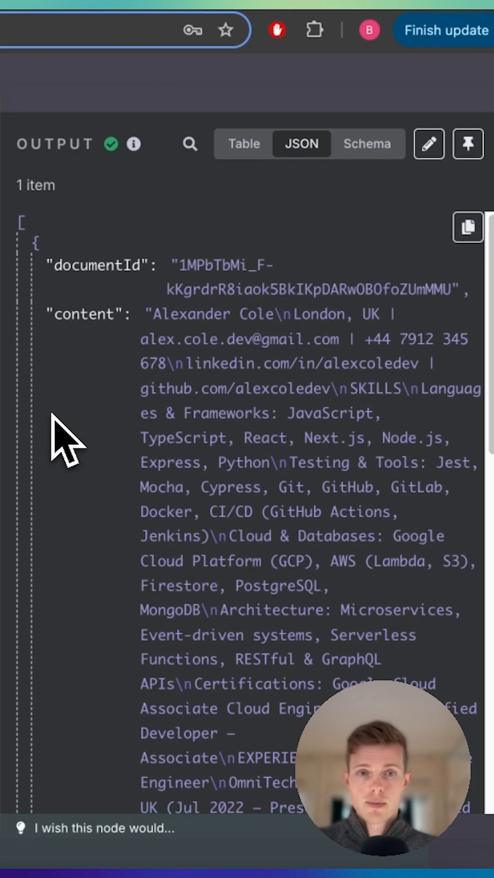
scroll(down, 3)
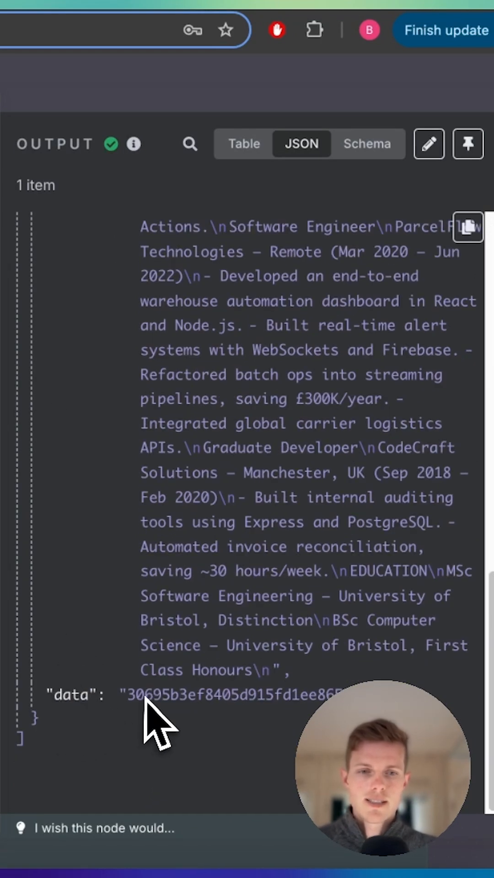